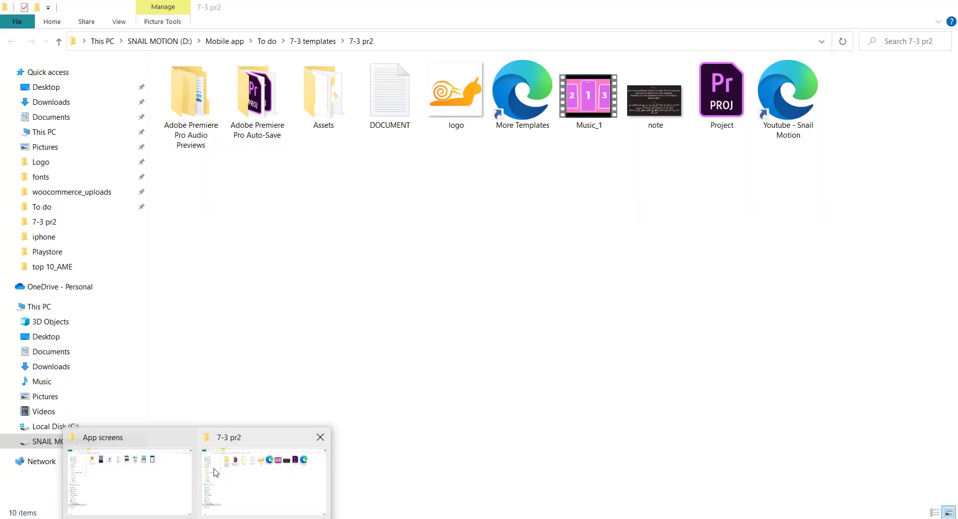
Open Project.prproj from the 7-3 pr2 Explorer window in Premiere Pro
{"action": "left_click", "coordinate": [721, 95]}
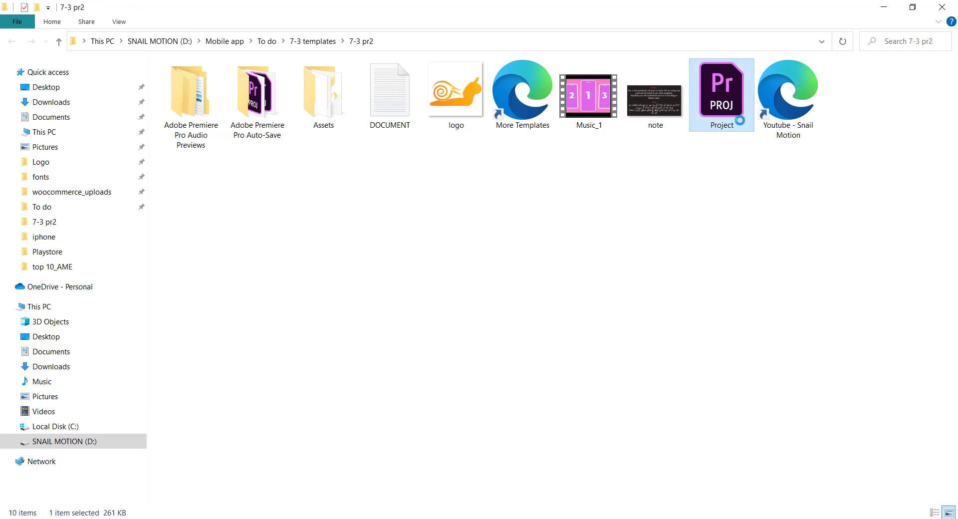
{"action": "mouse_move", "coordinate": [747, 109]}
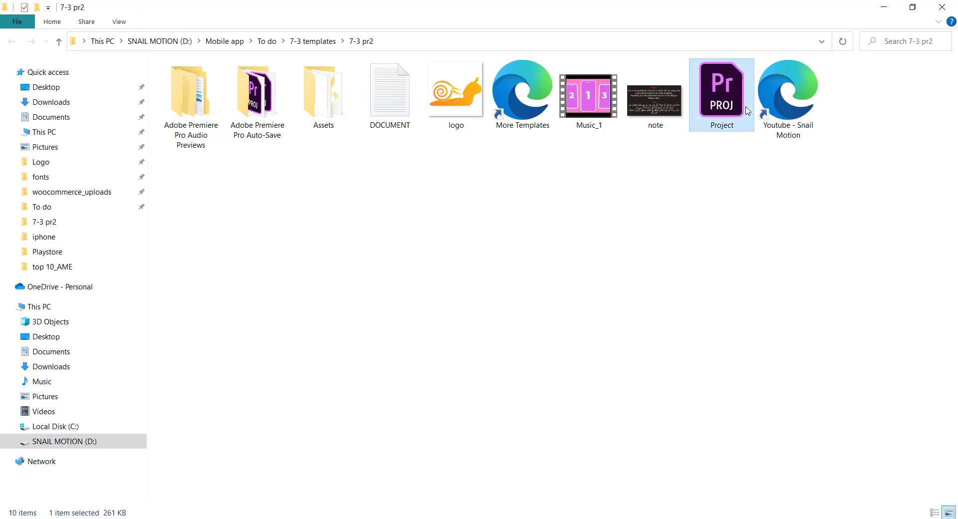
{"action": "double_click", "coordinate": [721, 95]}
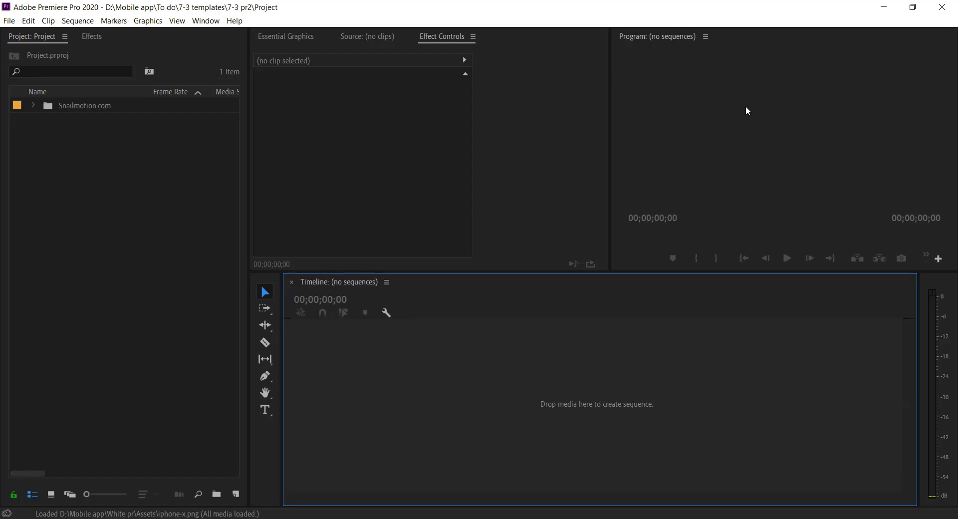
{"action": "mouse_move", "coordinate": [132, 151]}
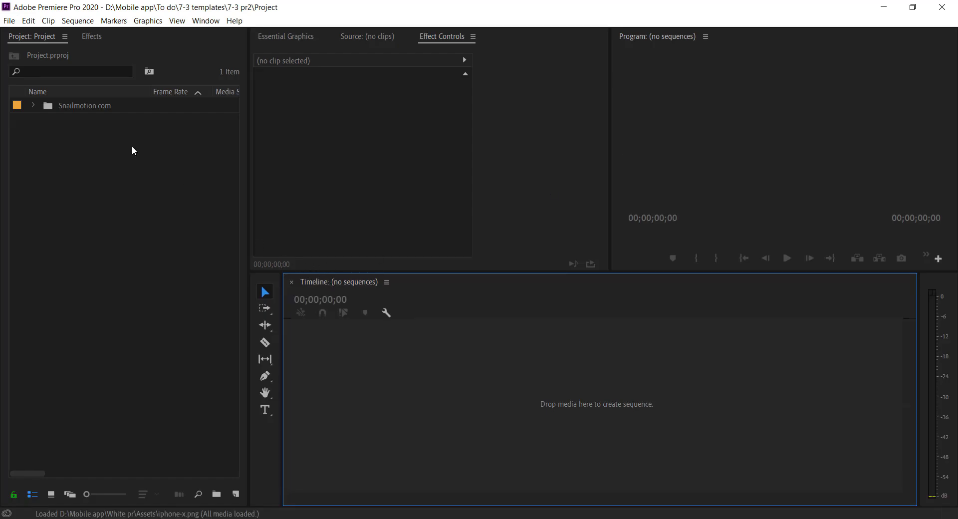
Expand Snailmotion.com > Edit > Media and open the Screen 1, 2 and 3 sequences
{"action": "left_click", "coordinate": [33, 106]}
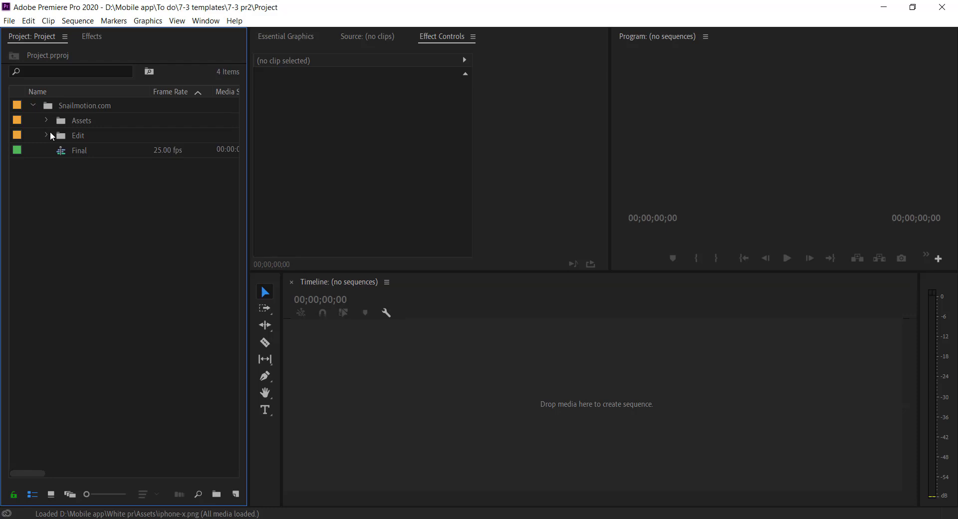
{"action": "left_click", "coordinate": [46, 135]}
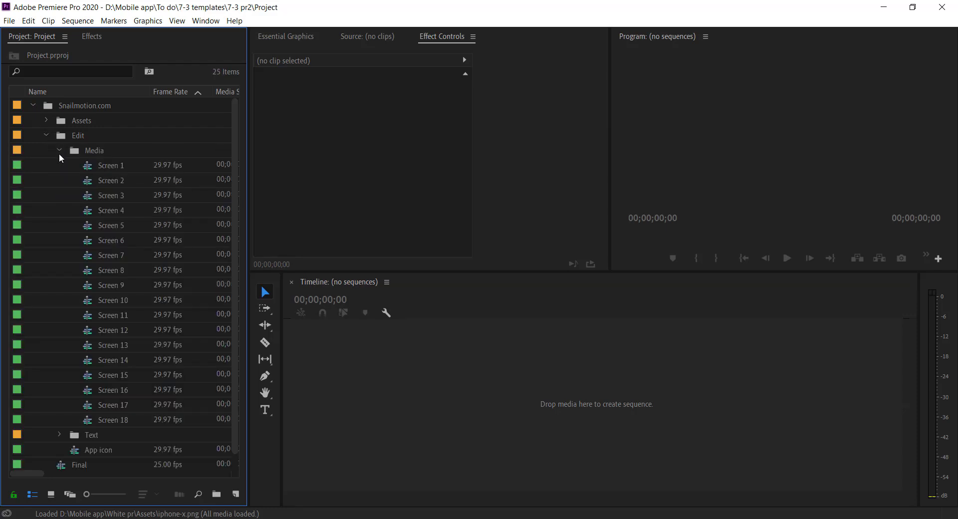
{"action": "mouse_move", "coordinate": [112, 166]}
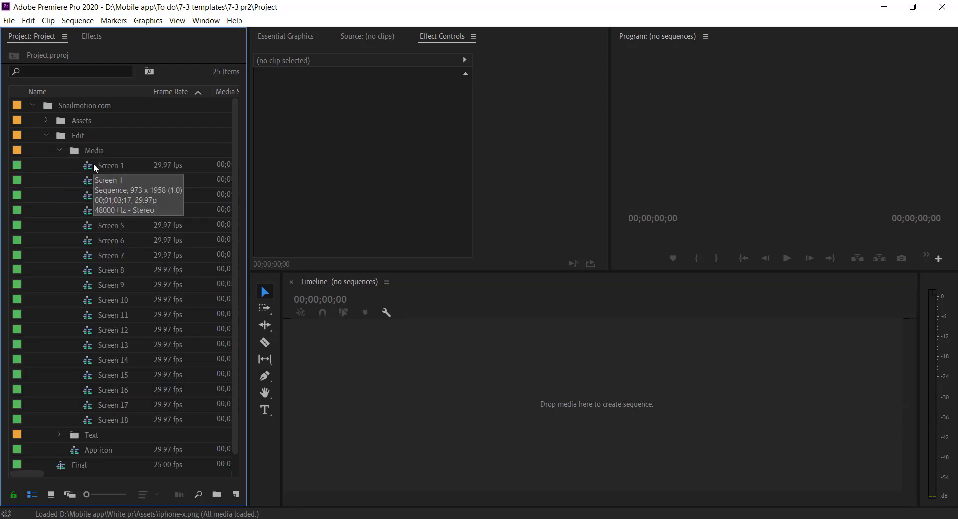
{"action": "double_click", "coordinate": [111, 179]}
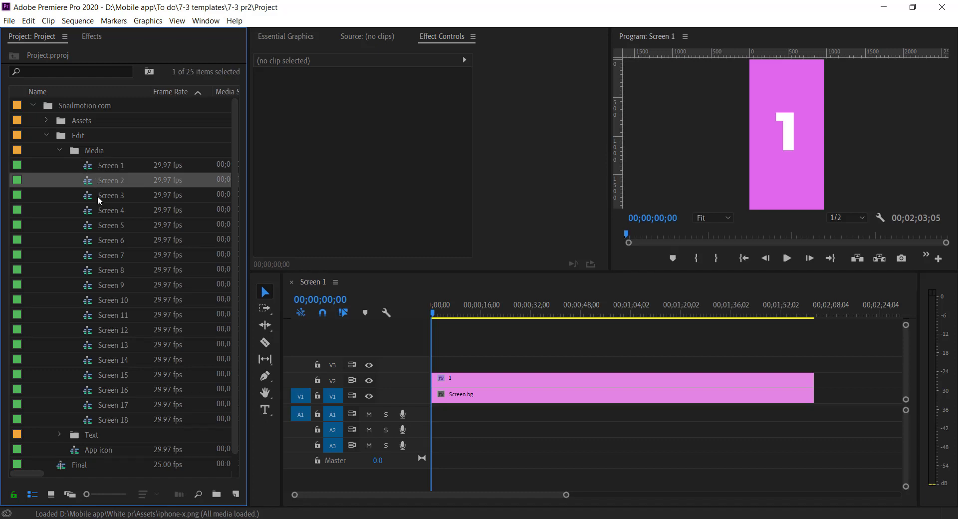
{"action": "double_click", "coordinate": [111, 179]}
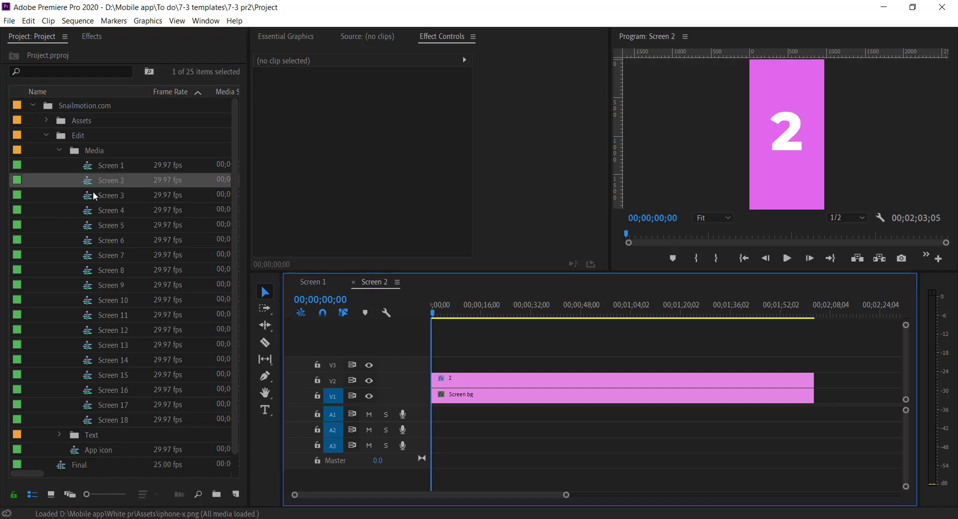
{"action": "double_click", "coordinate": [110, 209]}
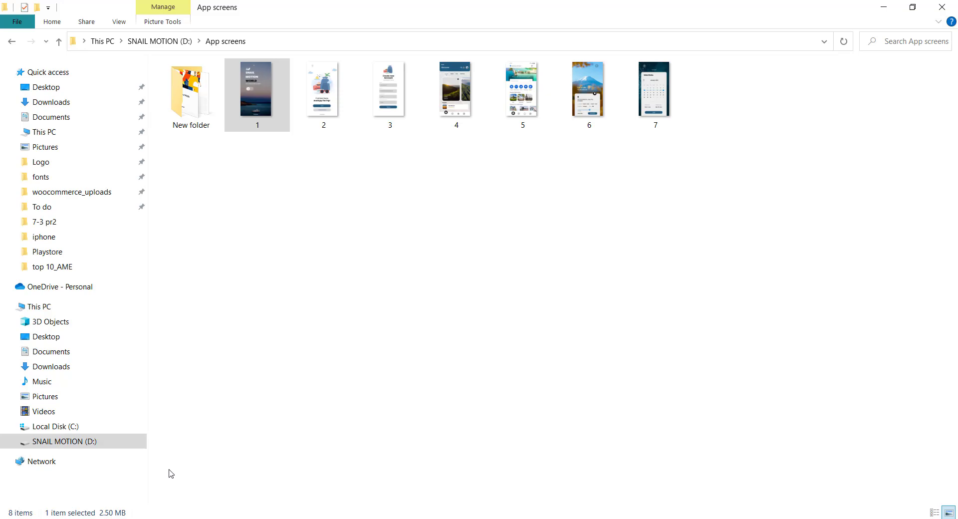
Drop the app screenshots onto the Screen sequences with non-uniform height scaling
{"action": "left_click_drag", "start_coordinate": [256, 92], "coordinate": [244, 498]}
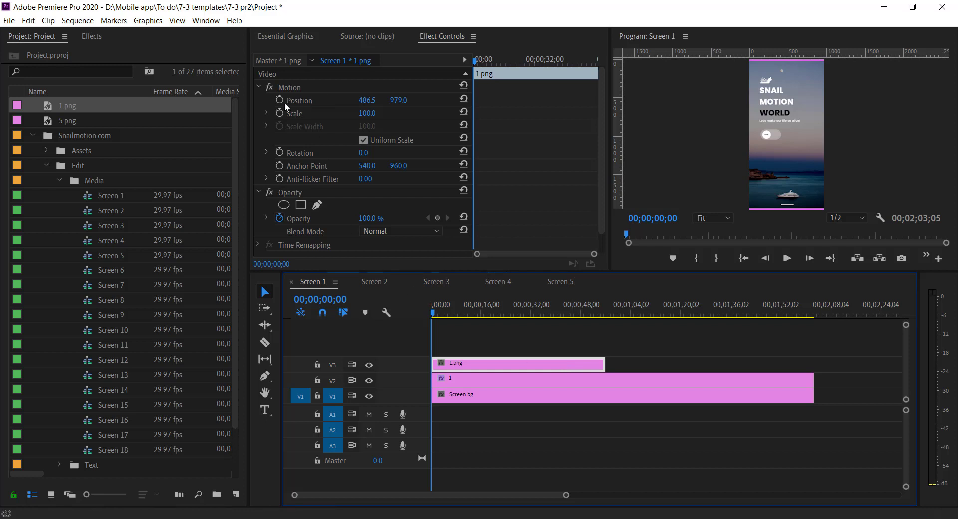
{"action": "left_click", "coordinate": [364, 140]}
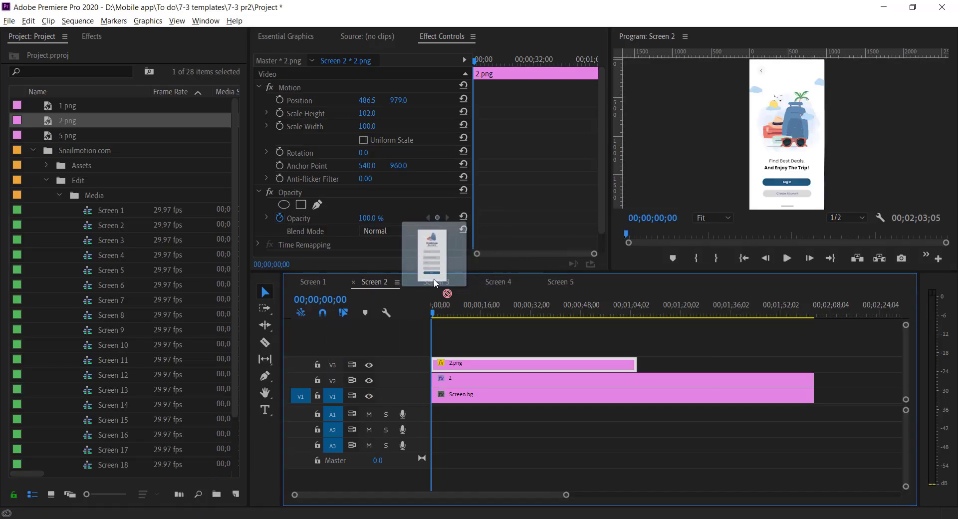
{"action": "left_click", "coordinate": [434, 282]}
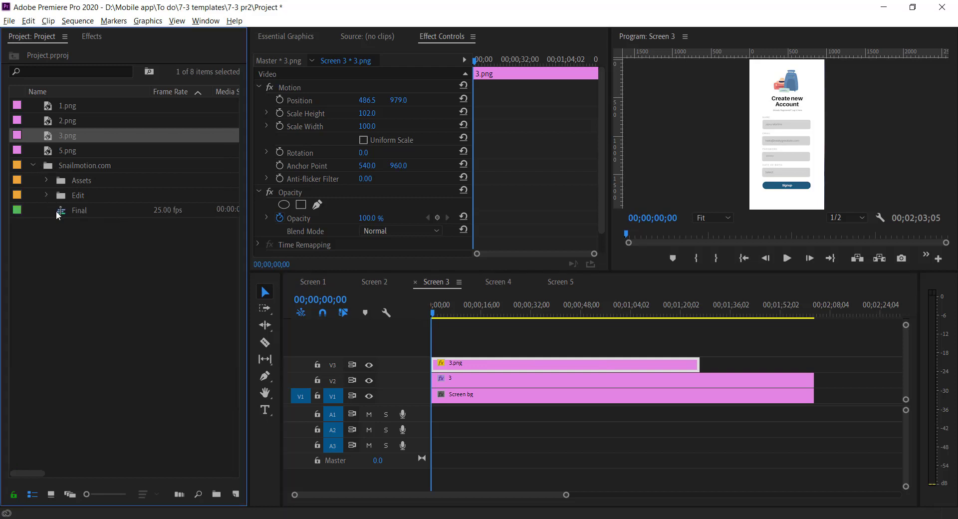
Open the Final sequence and scrub to preview the screenshots inside the phones
{"action": "double_click", "coordinate": [79, 209]}
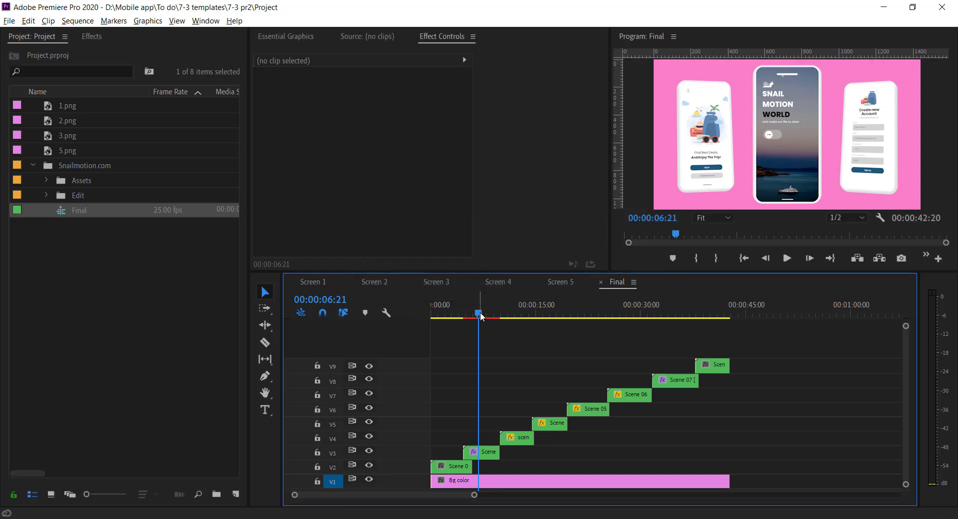
{"action": "left_click_drag", "start_coordinate": [479, 315], "coordinate": [488, 315]}
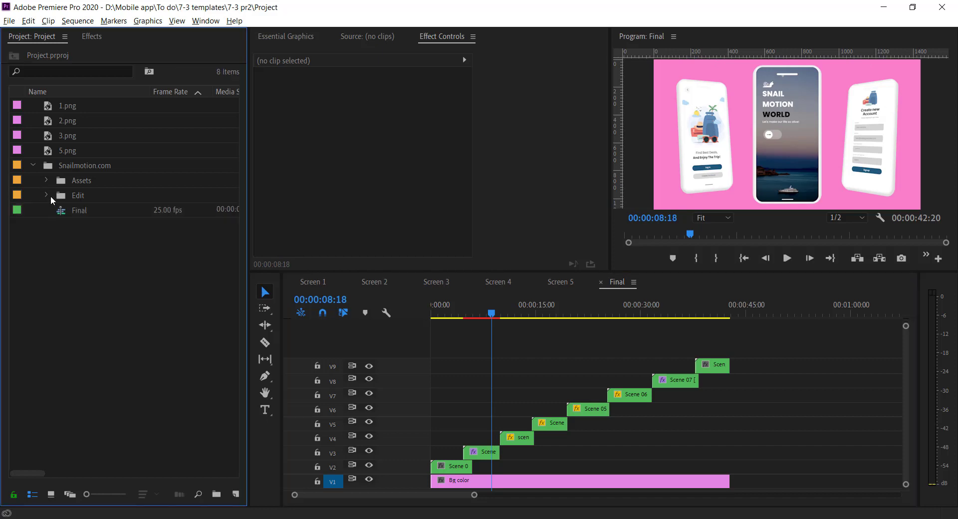
Open the Text 1 sequence and retype the APP PROMO heading as 'Text Here'
{"action": "left_click", "coordinate": [46, 195]}
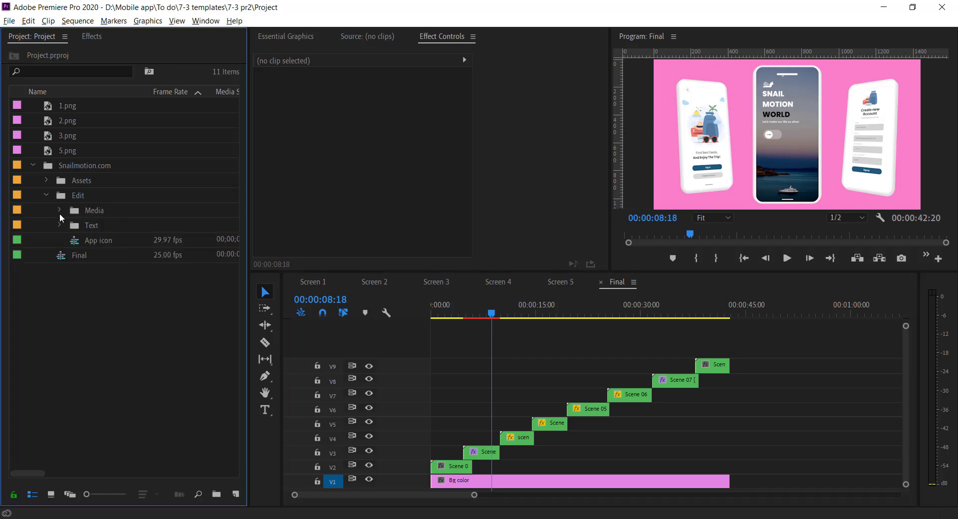
{"action": "left_click", "coordinate": [59, 225]}
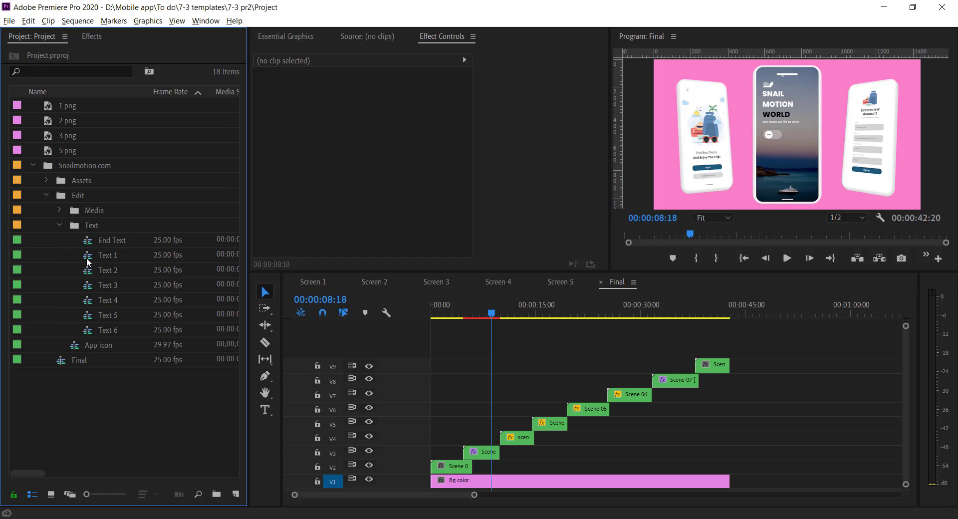
{"action": "double_click", "coordinate": [109, 255]}
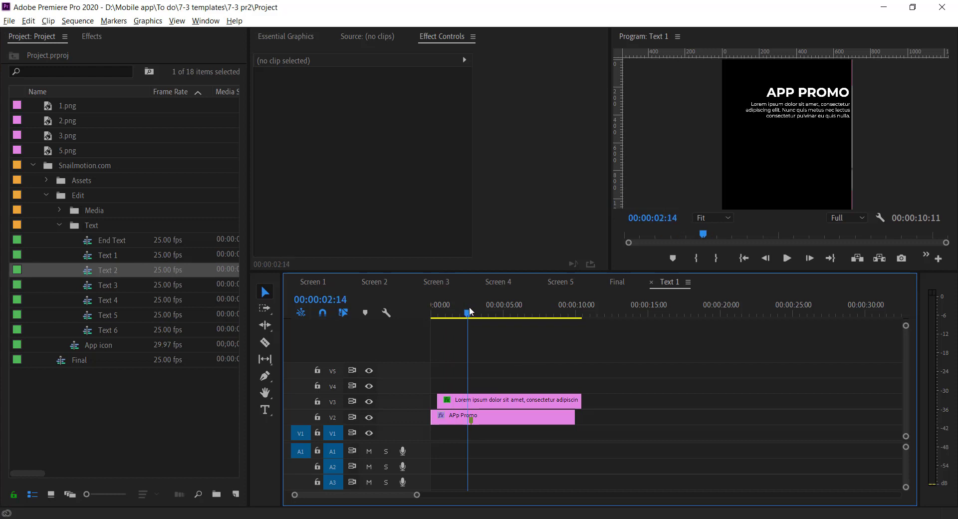
{"action": "left_click", "coordinate": [500, 415]}
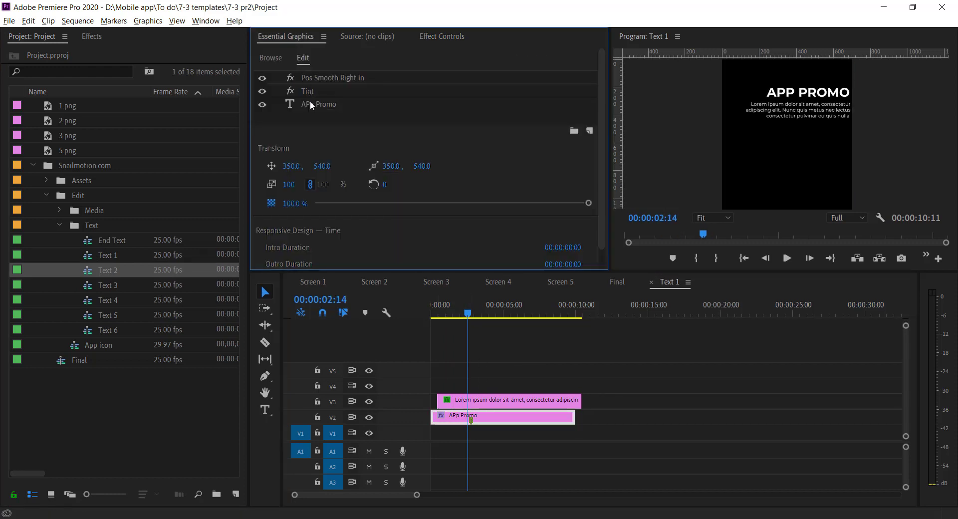
{"action": "left_click", "coordinate": [205, 20]}
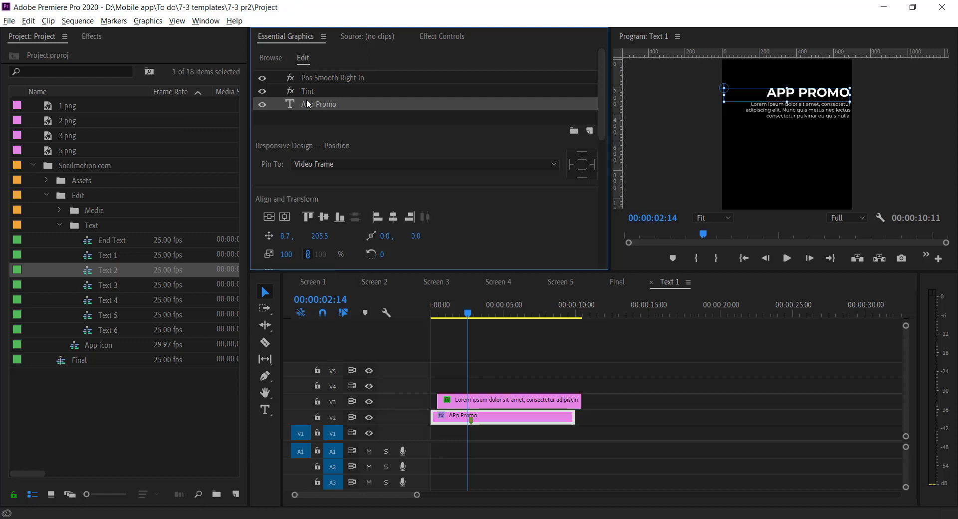
{"action": "left_click", "coordinate": [265, 410]}
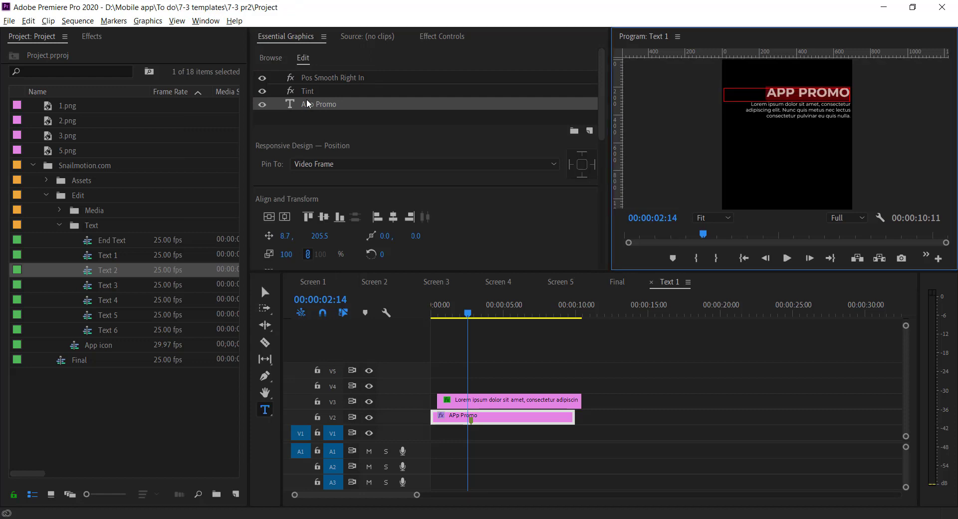
{"action": "type", "text": "Text Here"}
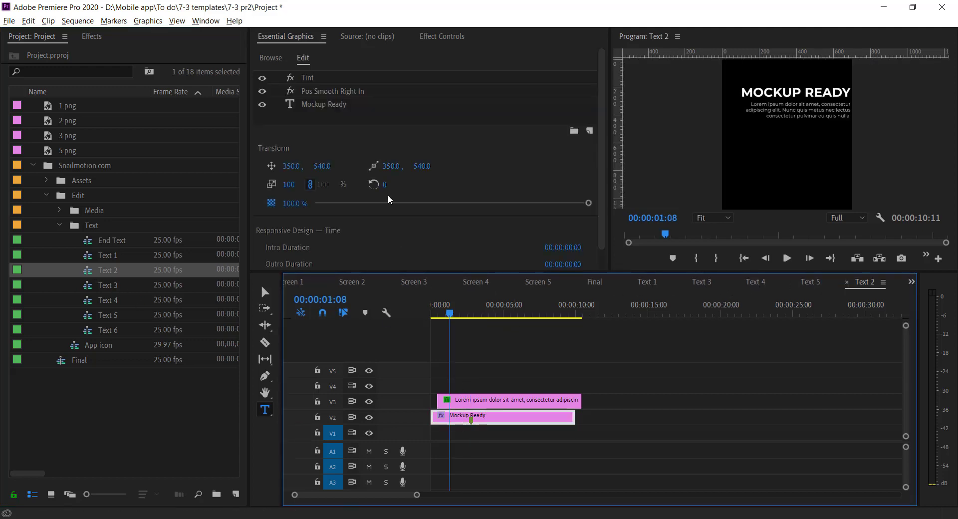
Retype the MOCKUP READY heading as the caption, then return to Final
{"action": "left_click", "coordinate": [324, 104]}
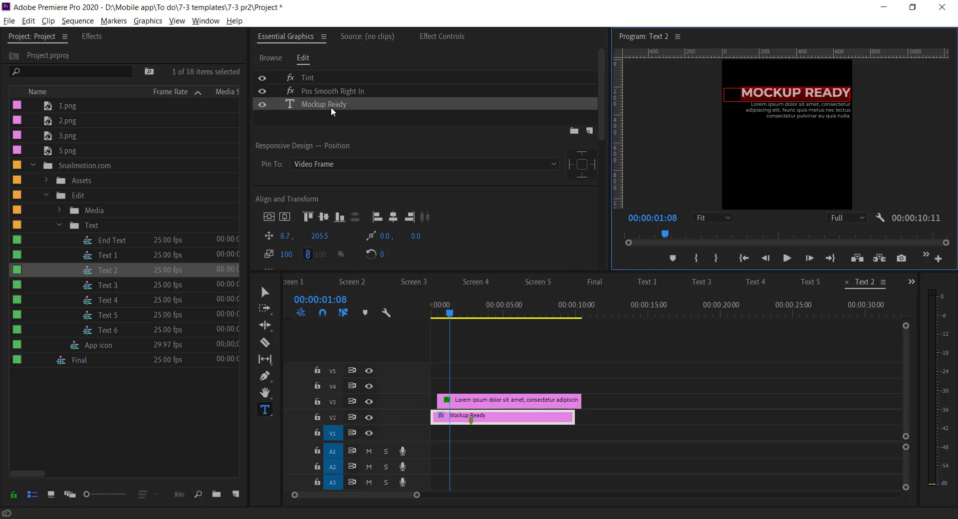
{"action": "type", "text": "Captoi"}
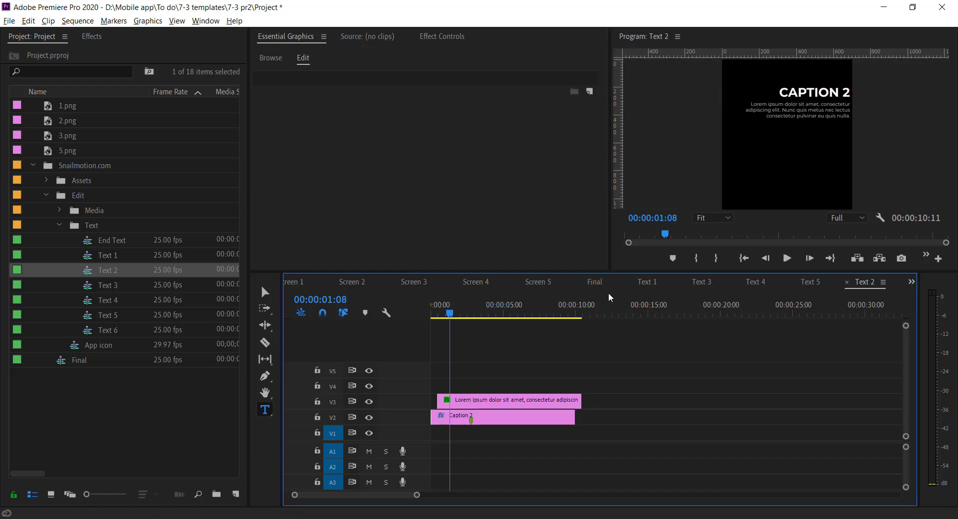
{"action": "left_click", "coordinate": [594, 282]}
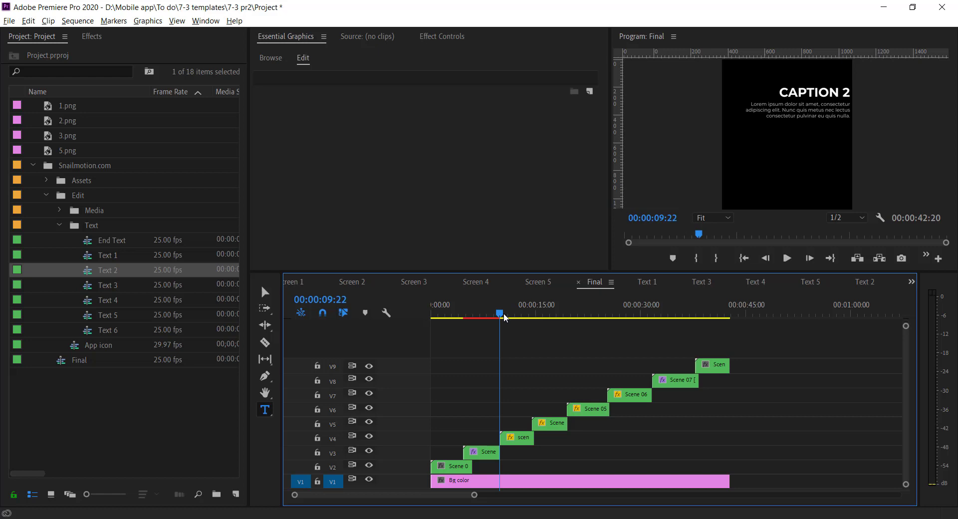
{"action": "left_click", "coordinate": [512, 314]}
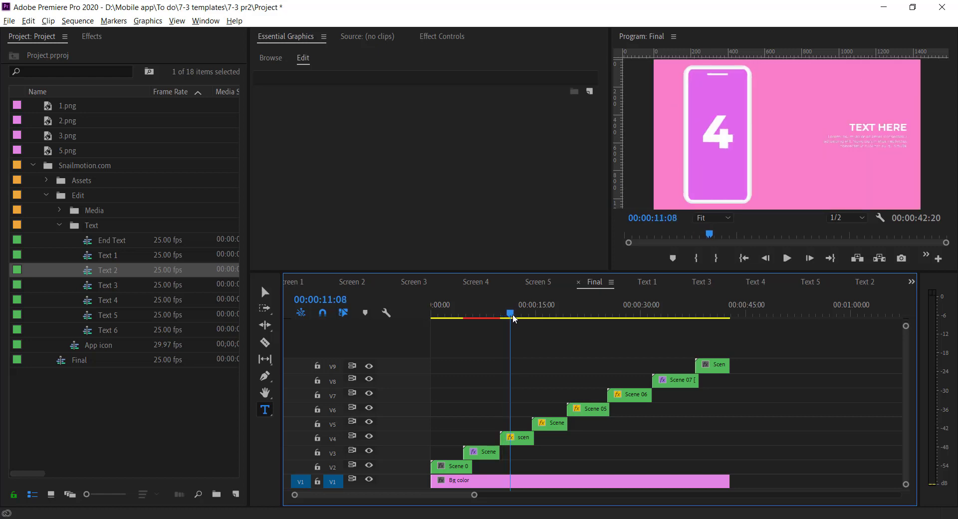
{"action": "left_click", "coordinate": [549, 313]}
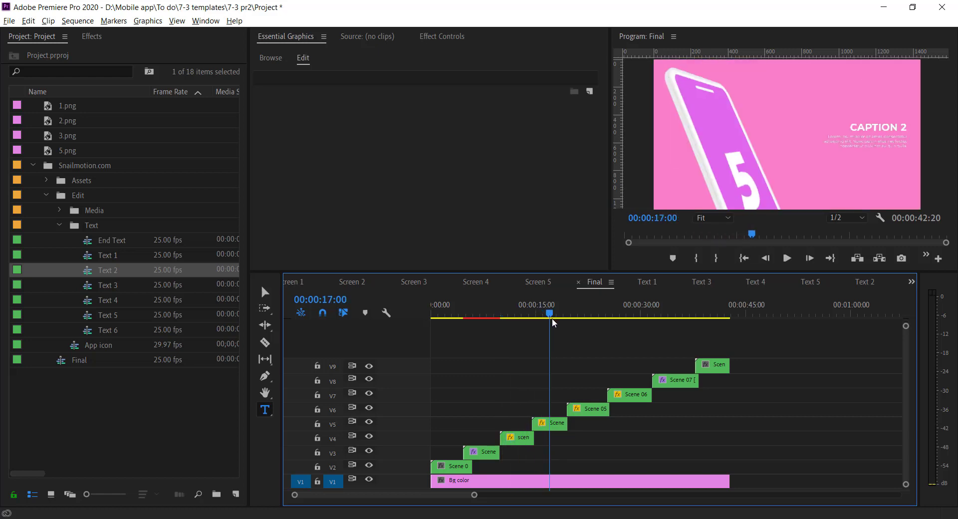